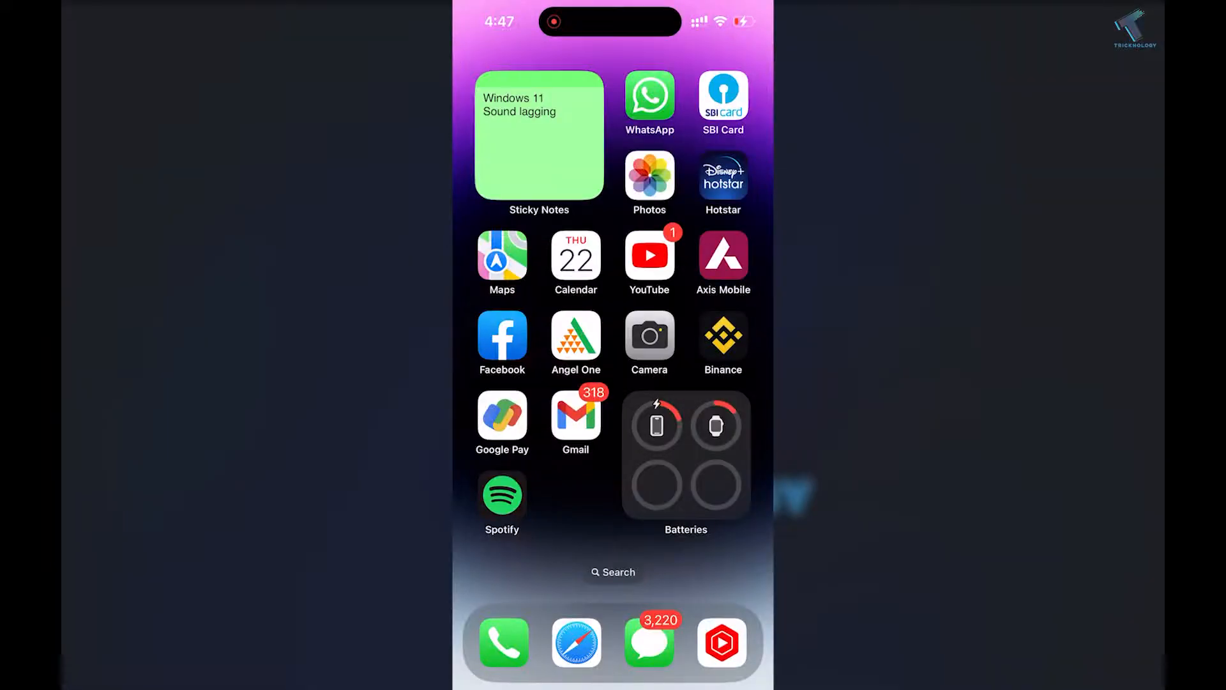
Swipe to the second home screen page where the Settings app sits.
scroll("left", 3)
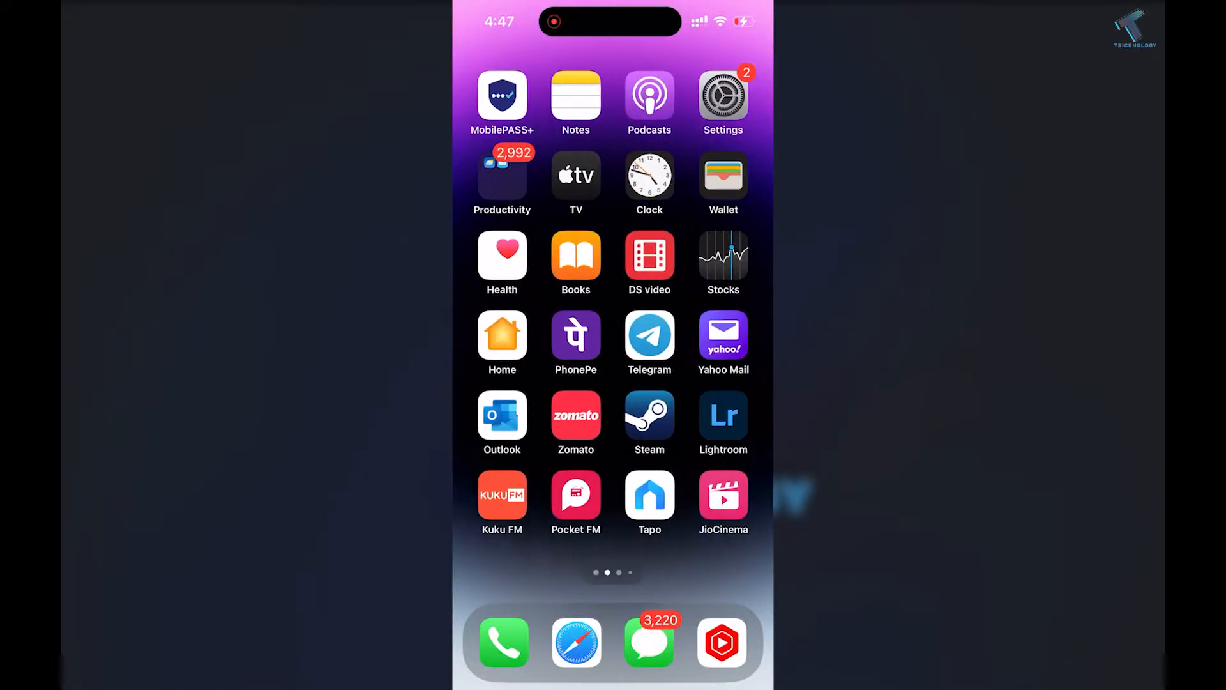
Enable Continuity Camera under Settings > General > AirPlay & Handoff on the iPhone.
left_click(723, 94)
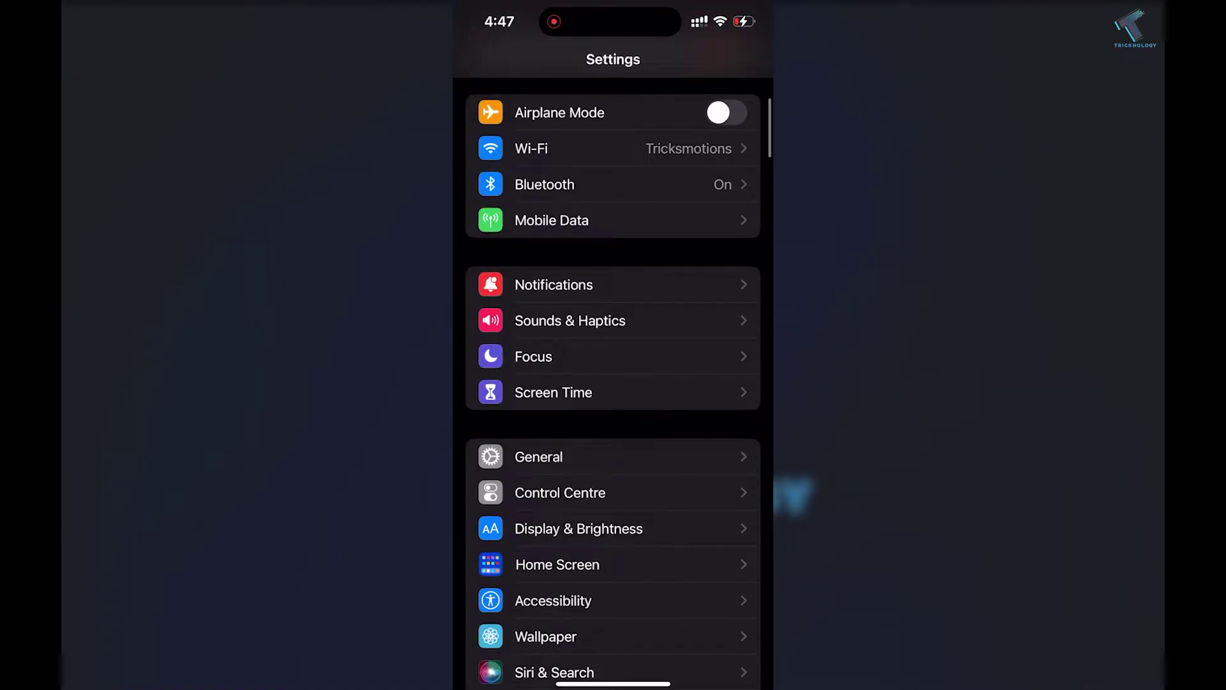
left_click(538, 456)
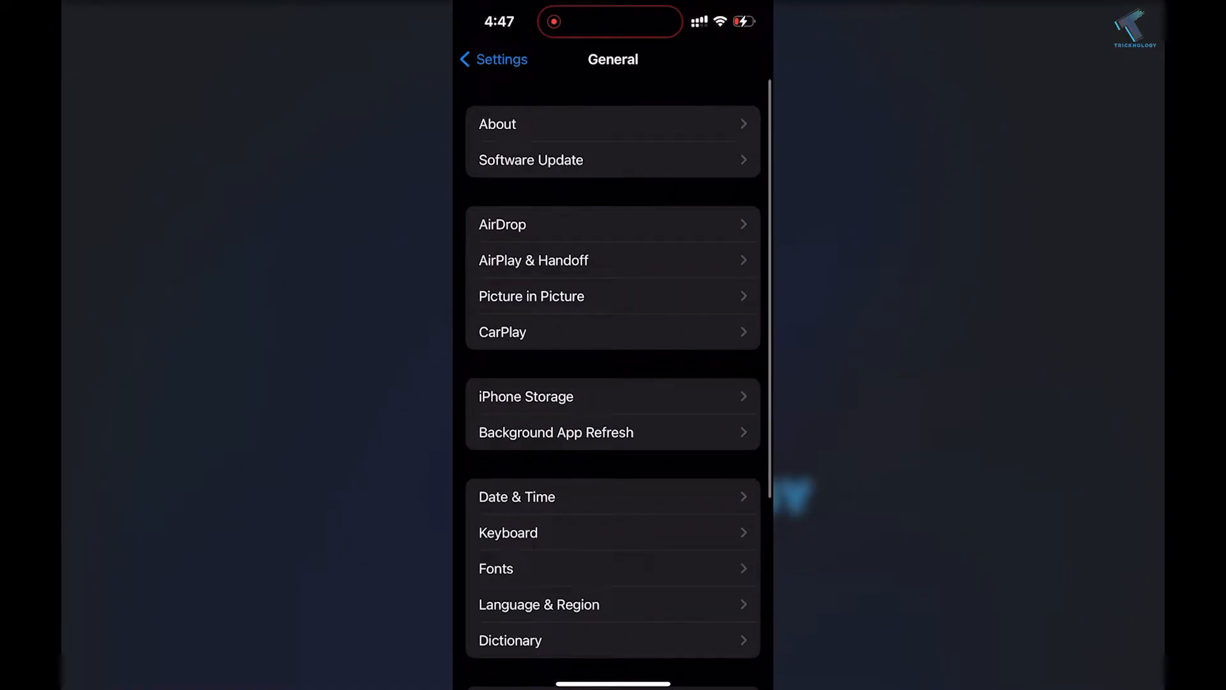
left_click(534, 260)
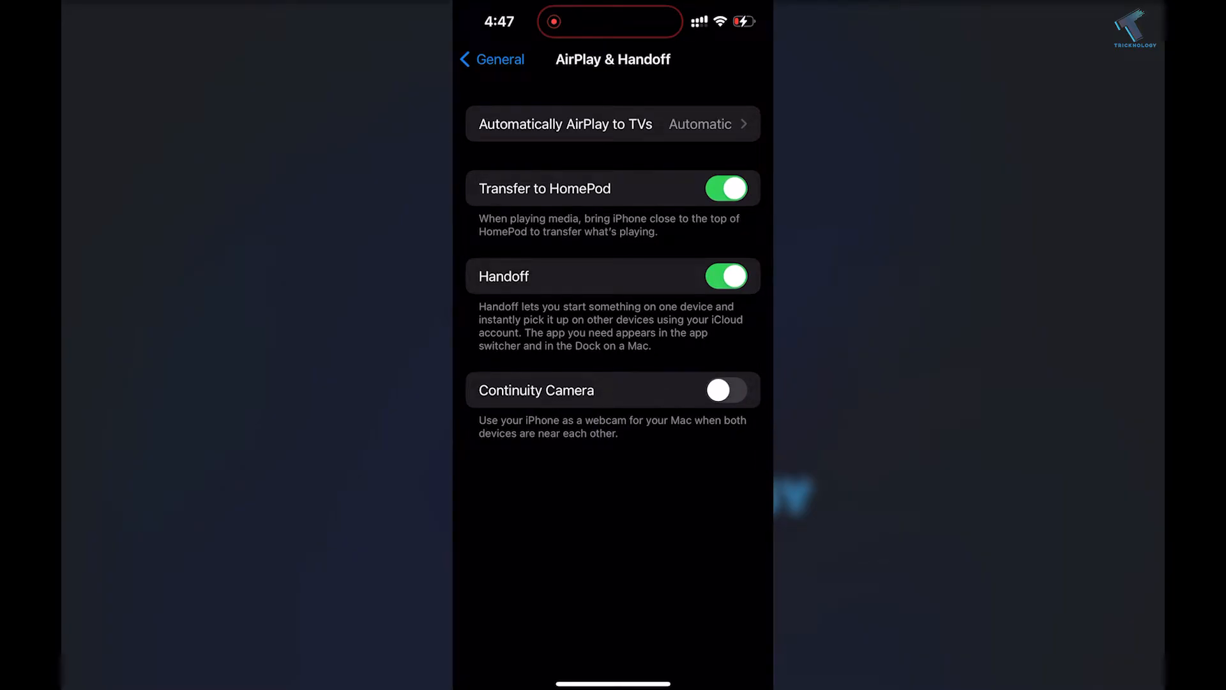
left_click(727, 391)
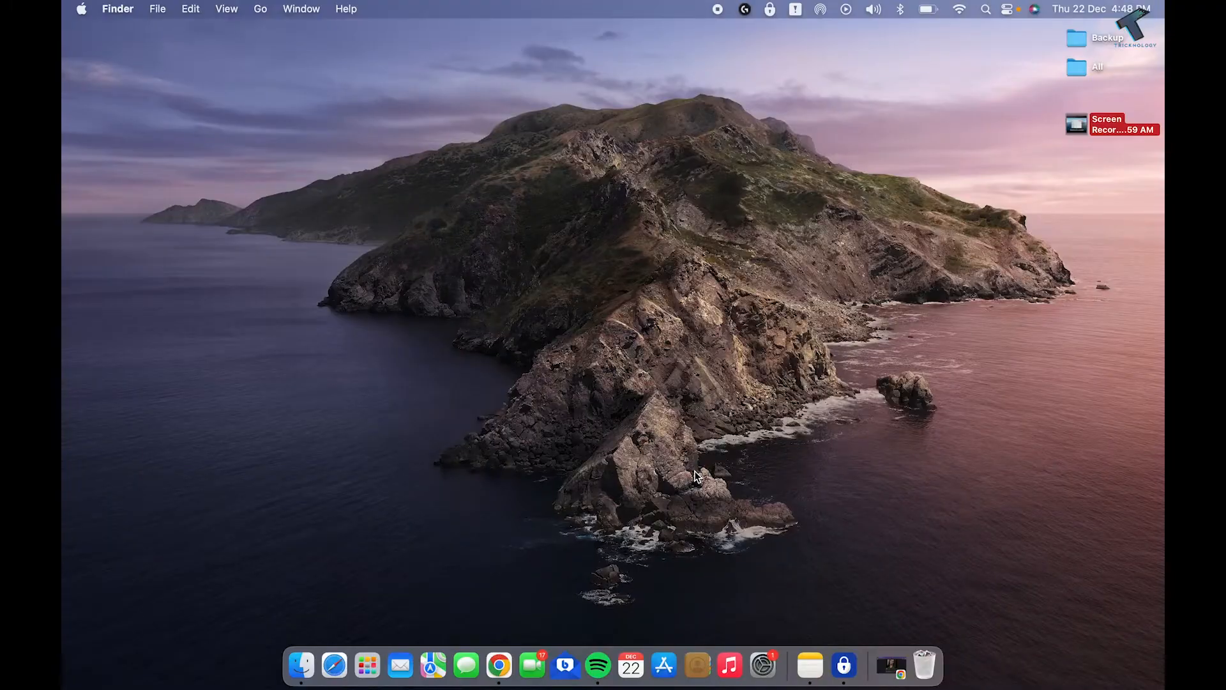
Bring up System Settings on the Mac from the Apple menu.
left_click(81, 9)
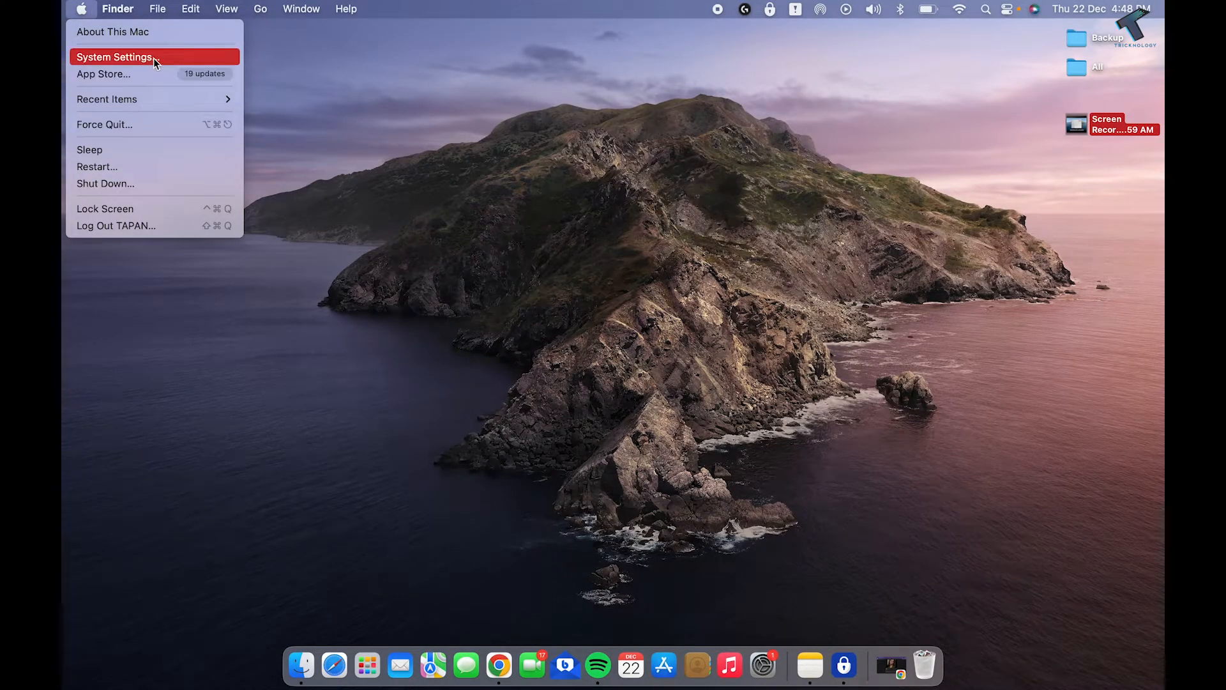
left_click(120, 57)
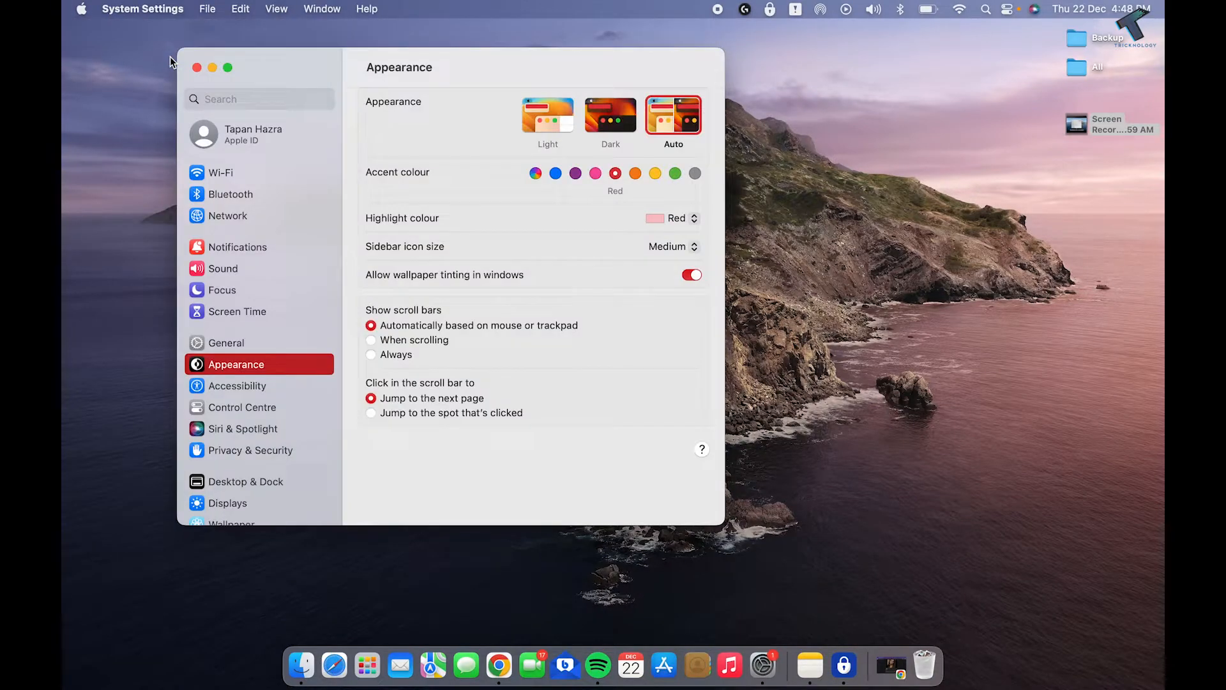
Choose iPhone (2) Microphone as the Mac's sound input so the iPhone reports connected to MacBook Pro.
scroll("down", 3)
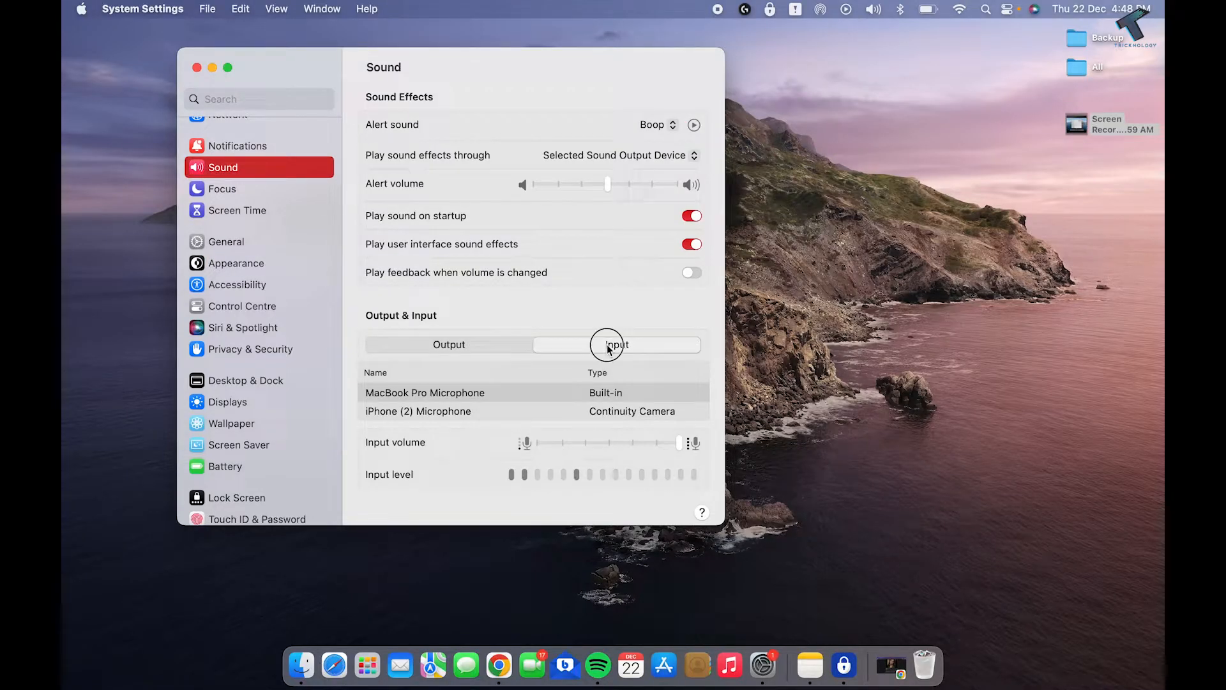
left_click(608, 345)
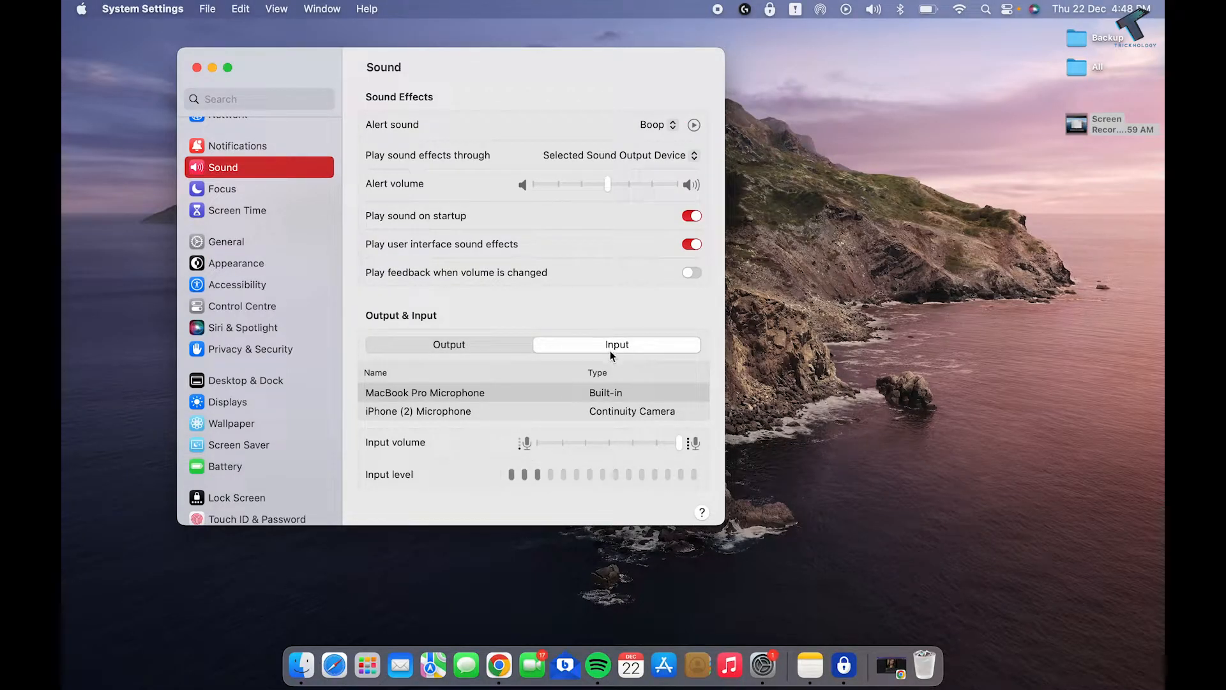
left_click(393, 411)
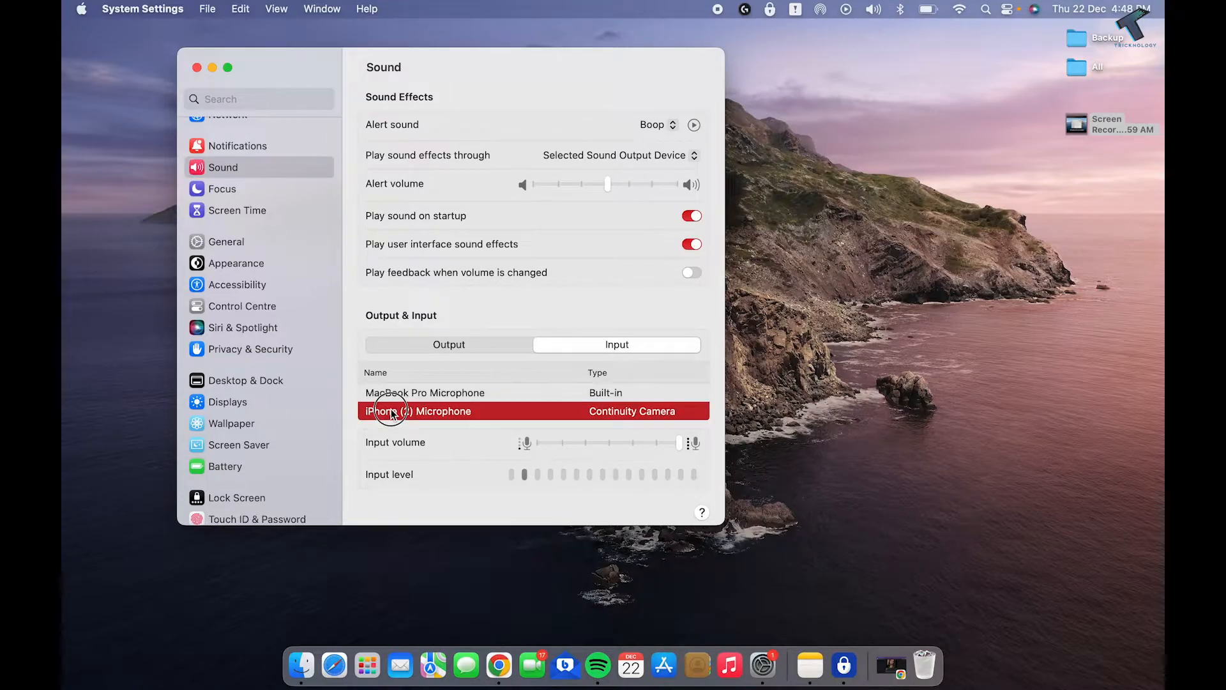
left_click(391, 411)
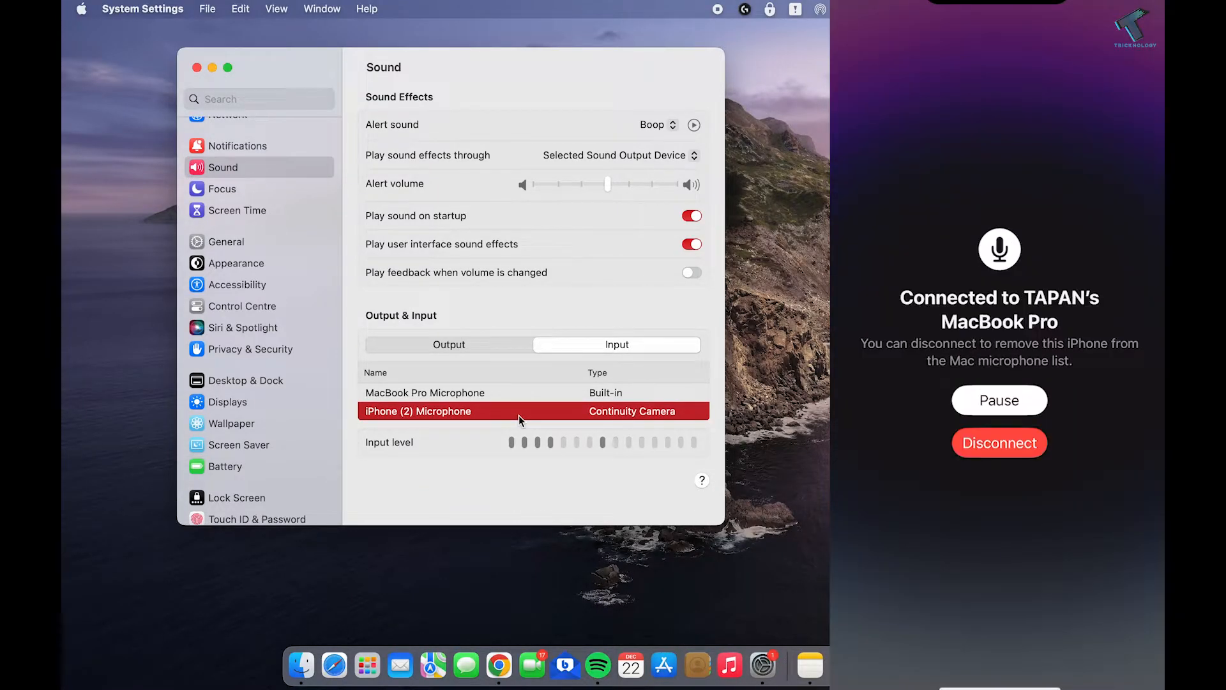